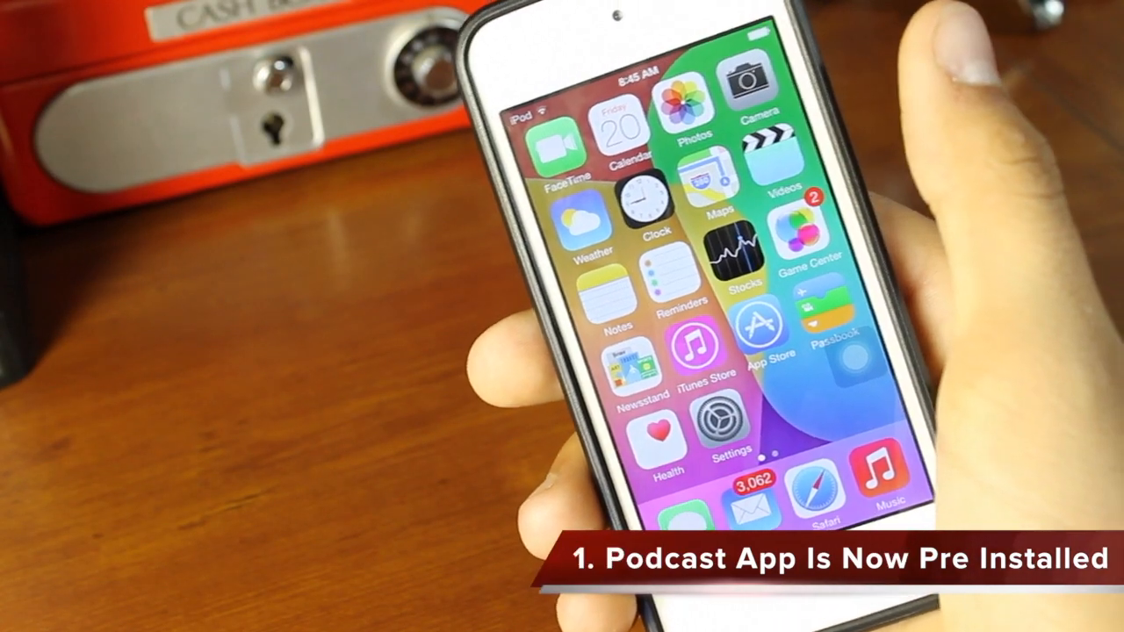
From the home screen go into Settings and the Mail, Contacts, Calendars page
scroll("left", 3)
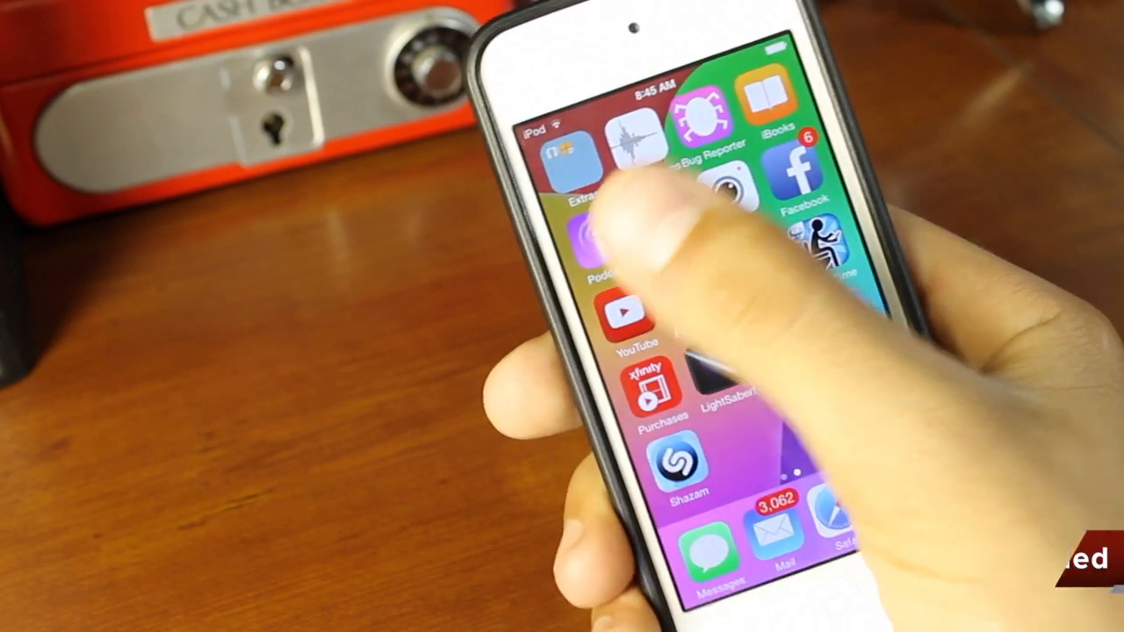
left_click(594, 245)
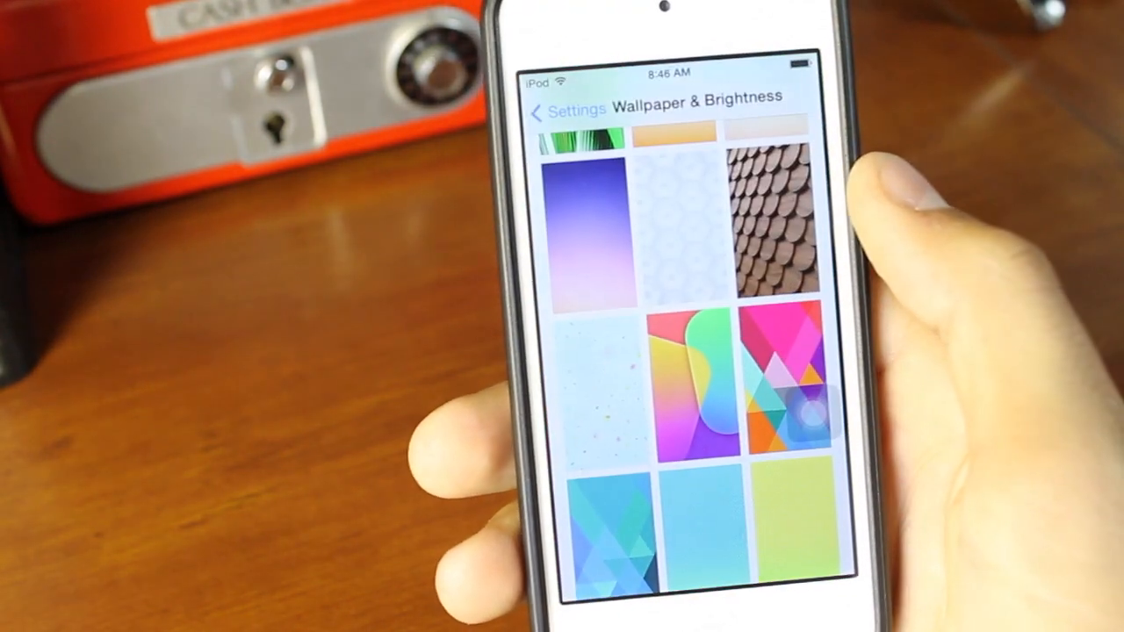
scroll("down", 3)
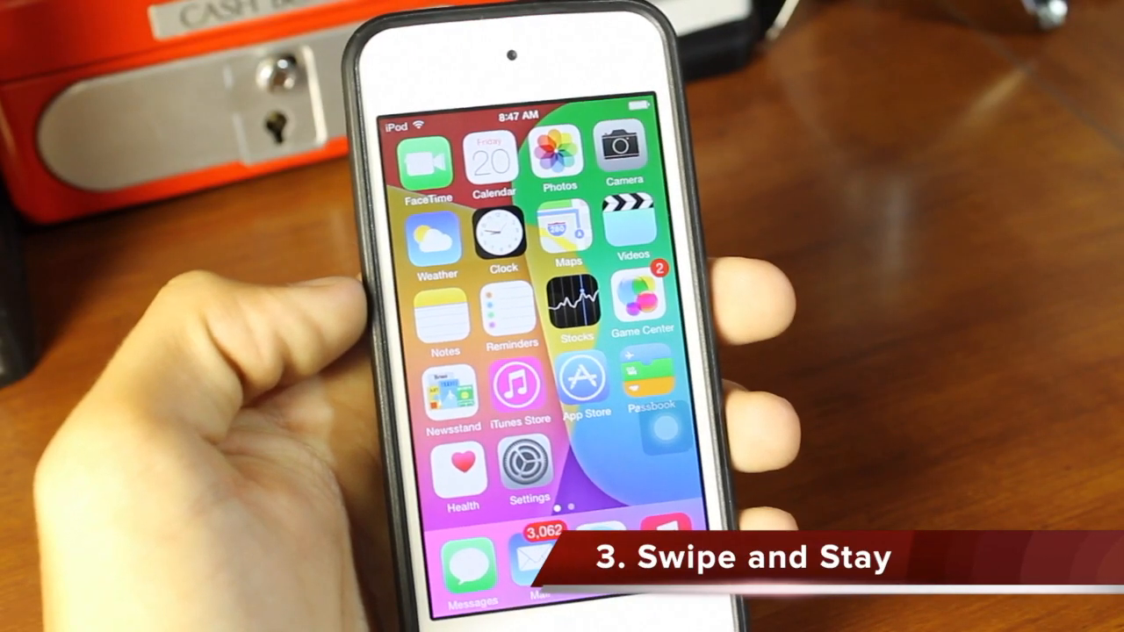
left_click(528, 461)
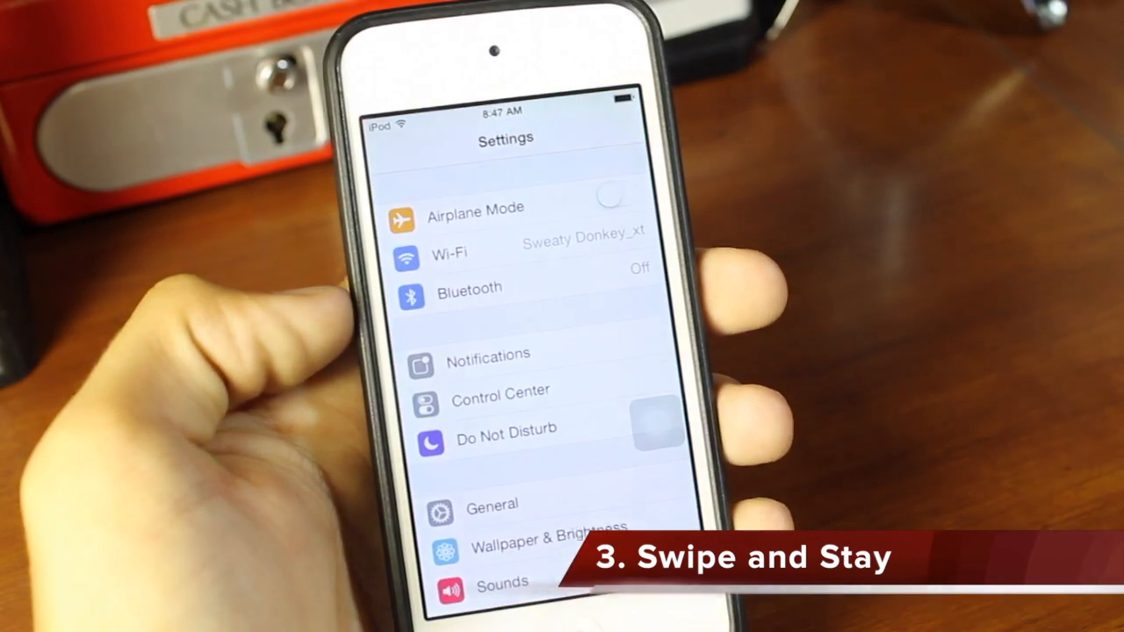
scroll("down", 3)
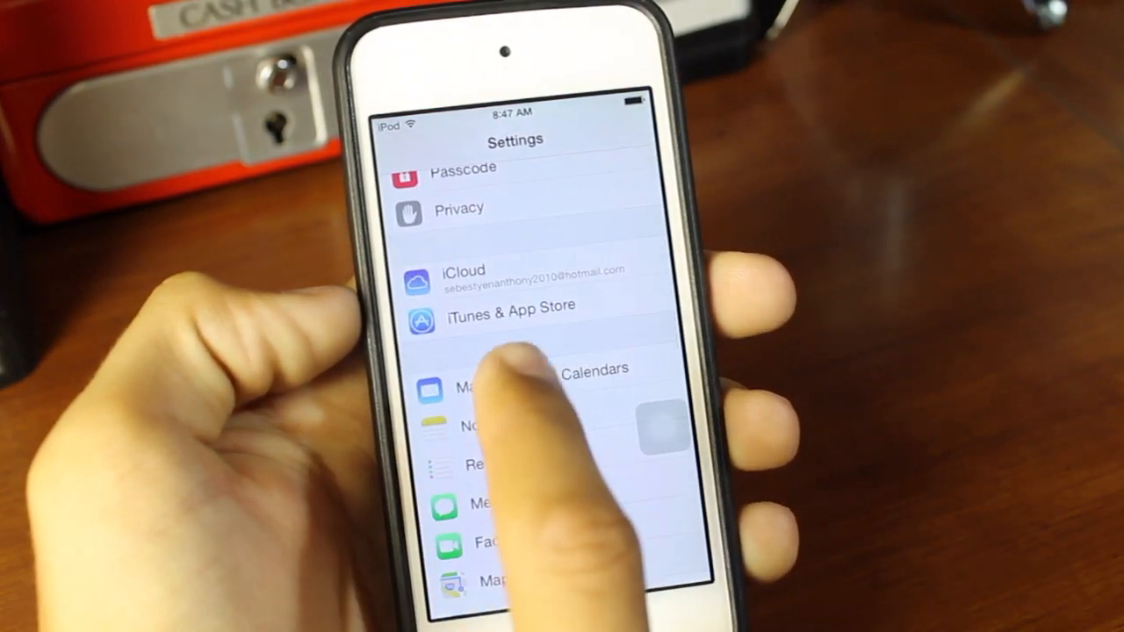
left_click(513, 369)
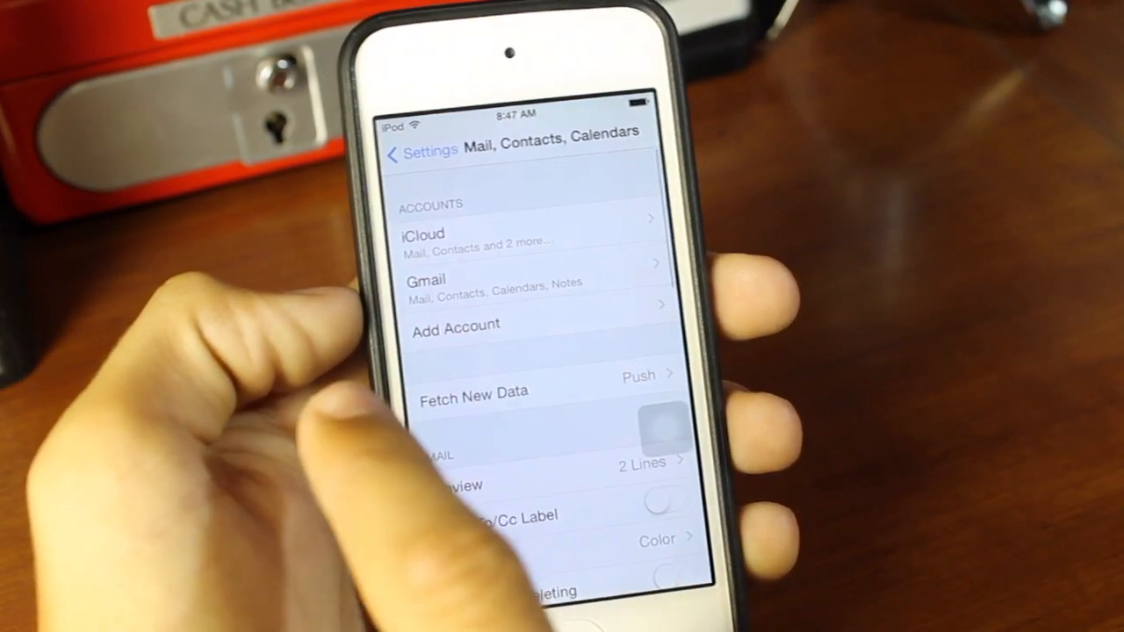
Return to the main Settings list, which stays at the same scroll position, and browse it
left_click(418, 151)
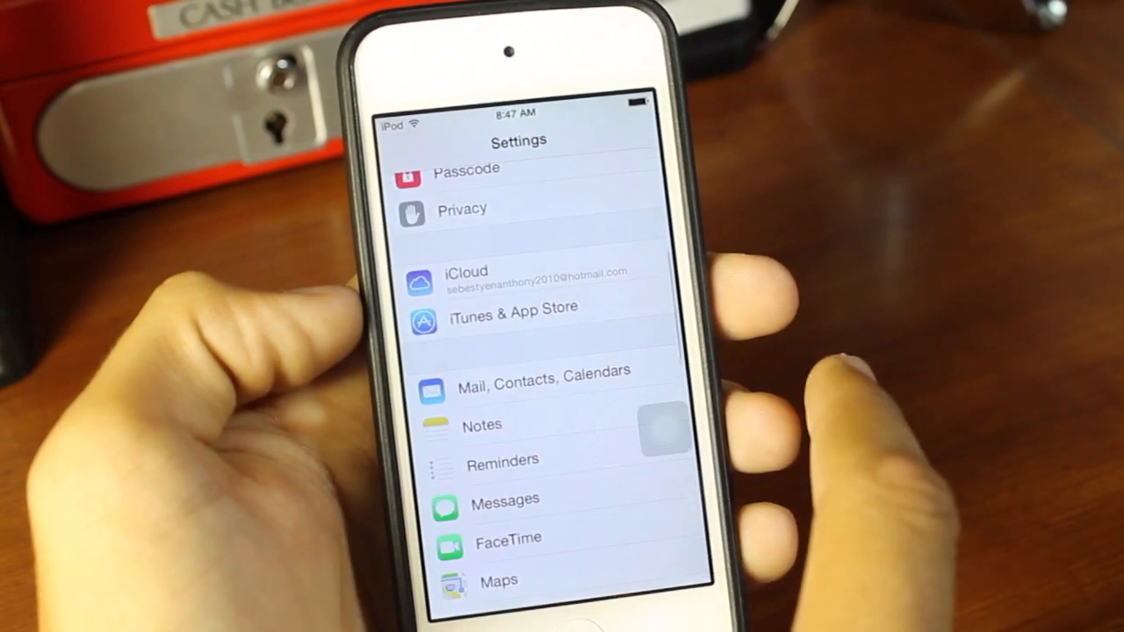
scroll("down", 3)
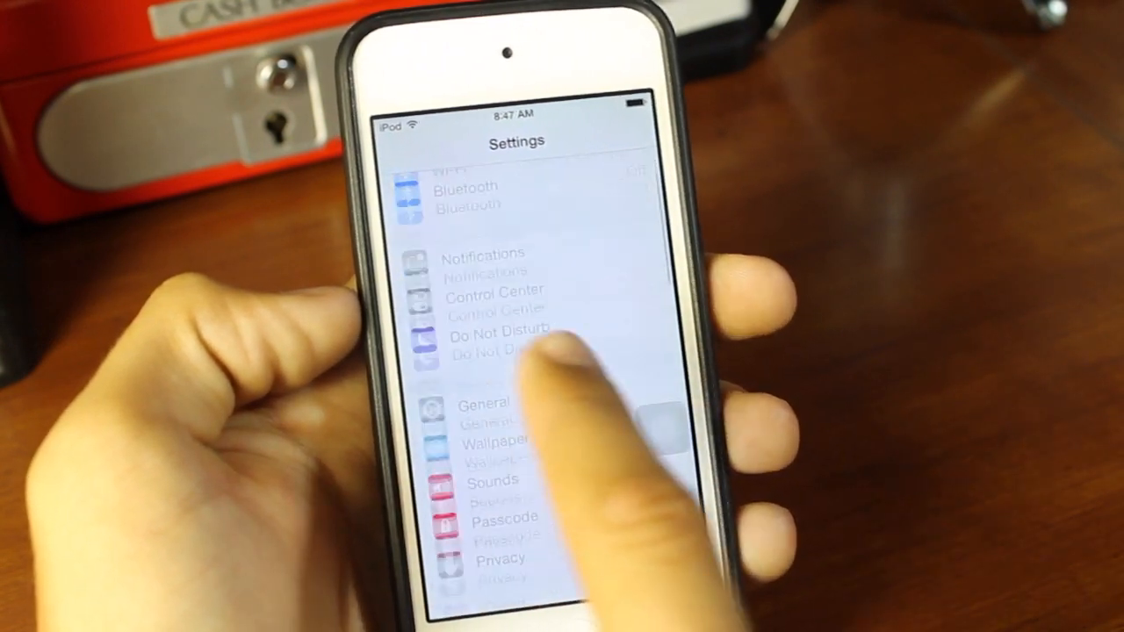
scroll("down", 3)
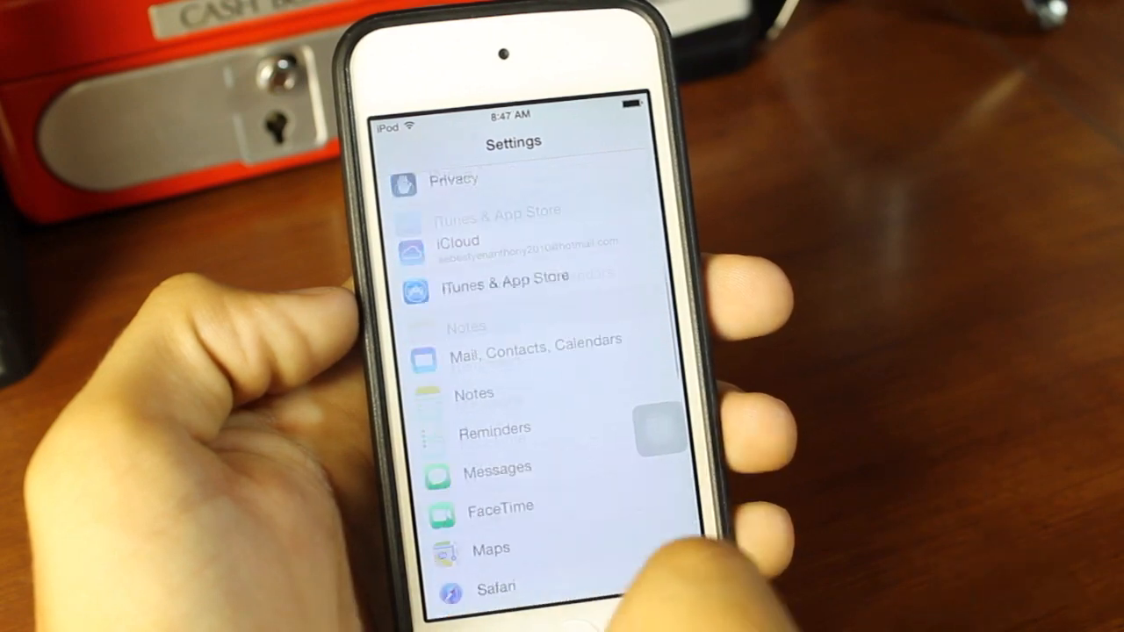
scroll("down", 3)
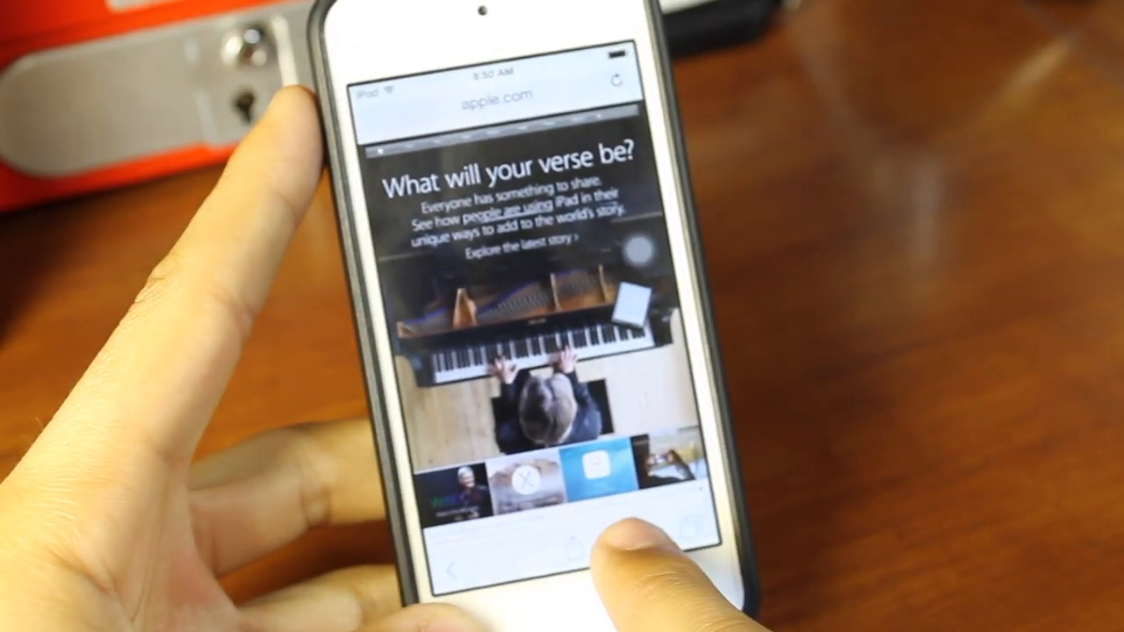
Use the share sheet to add apple.com as a bookmark
left_click(576, 548)
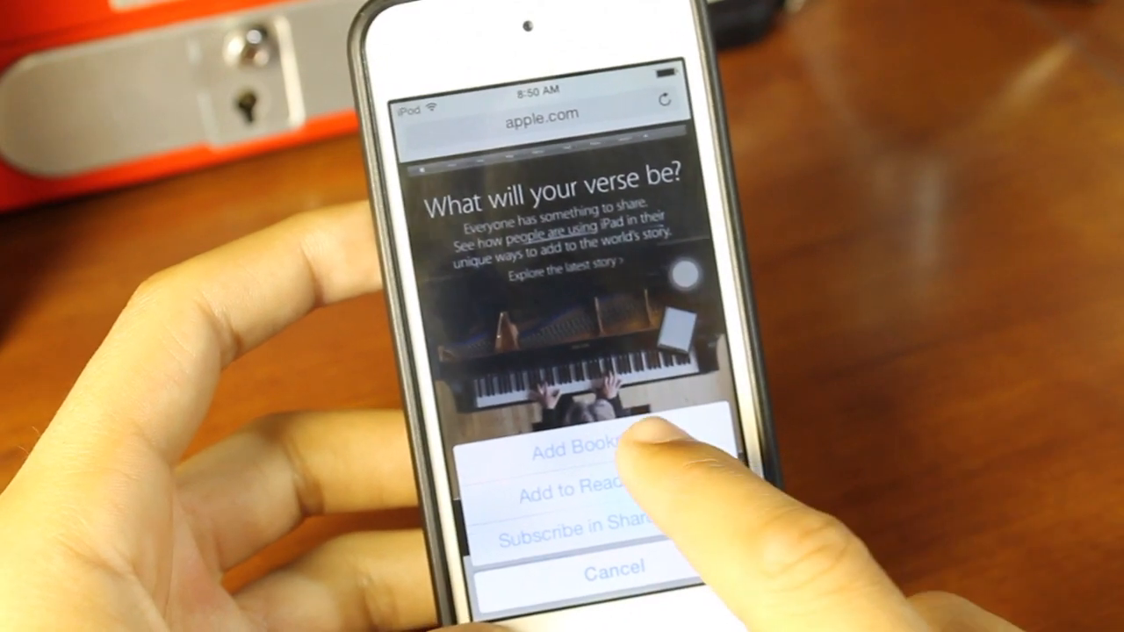
left_click(580, 450)
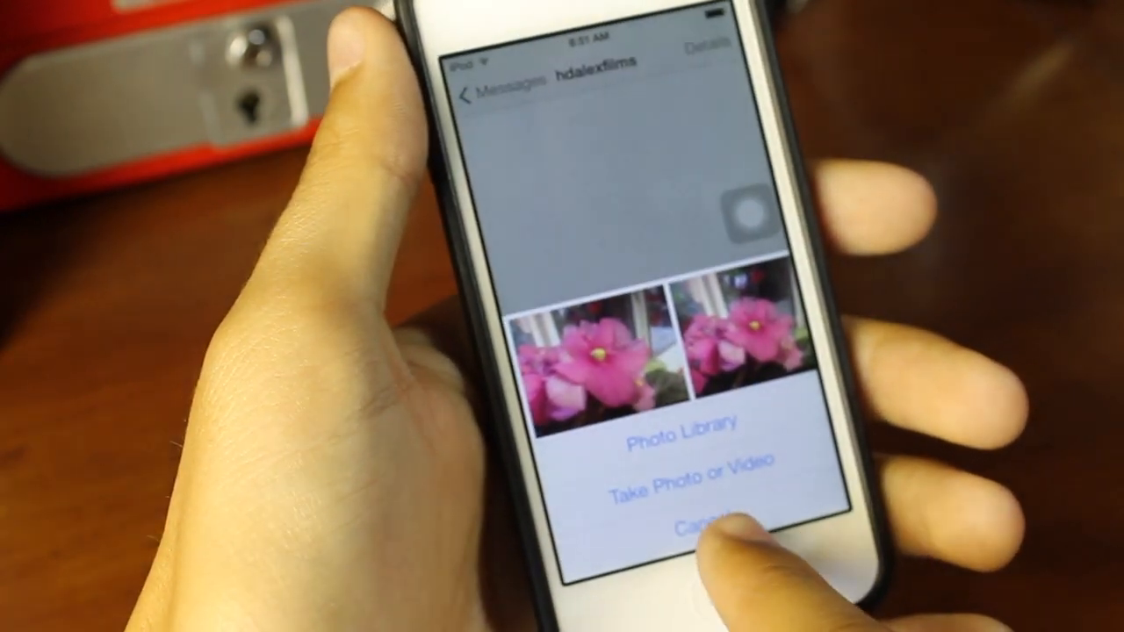
Cancel the recent-photos attachment sheet in the conversation
left_click(694, 527)
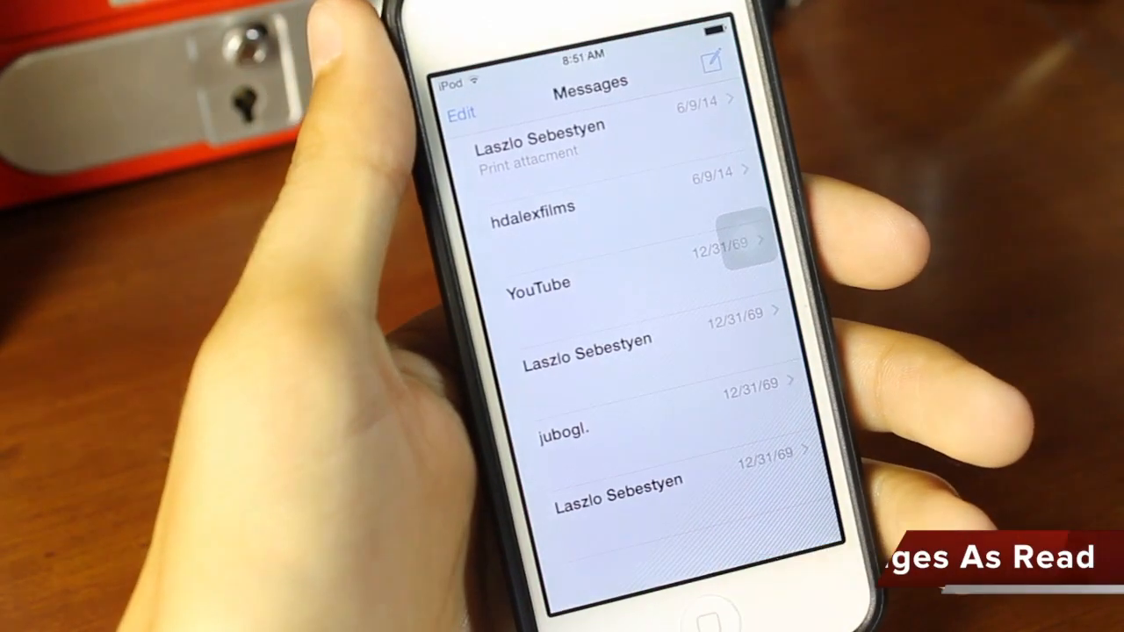
Mark all conversations as read with Read All, then swipe to delete the conversation below YouTube
left_click(462, 113)
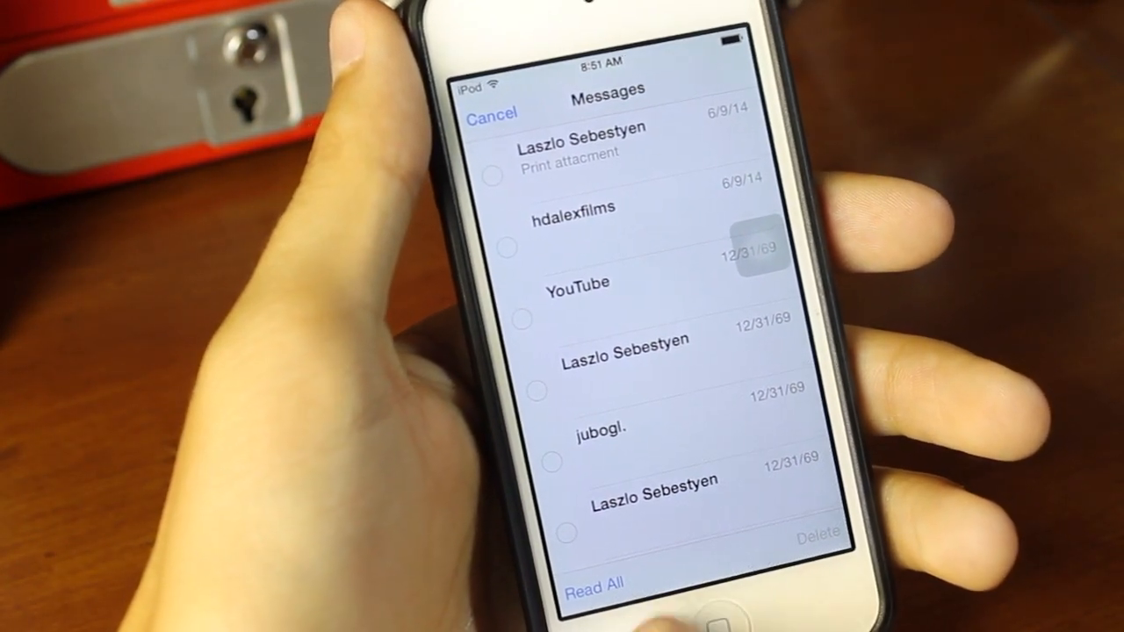
left_click(491, 112)
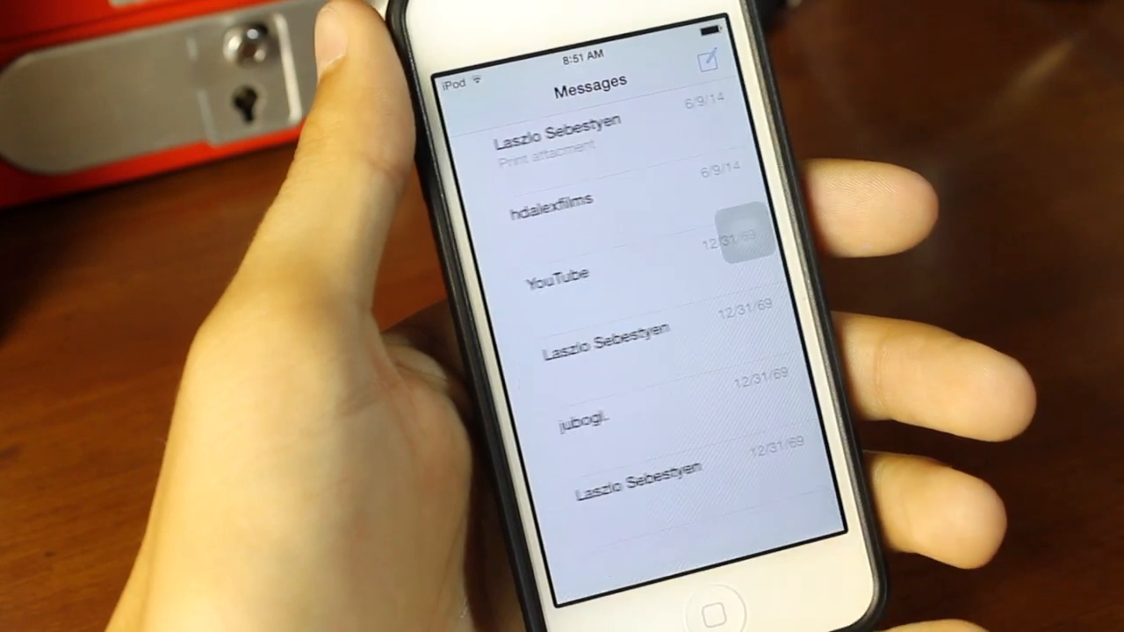
left_click(706, 58)
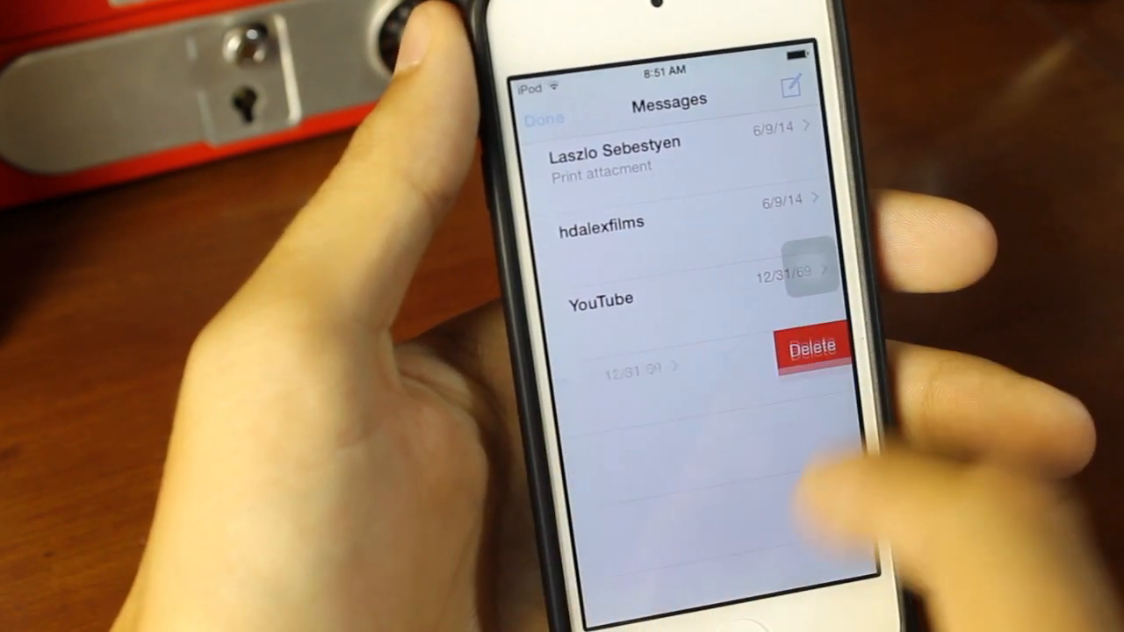
left_click(810, 344)
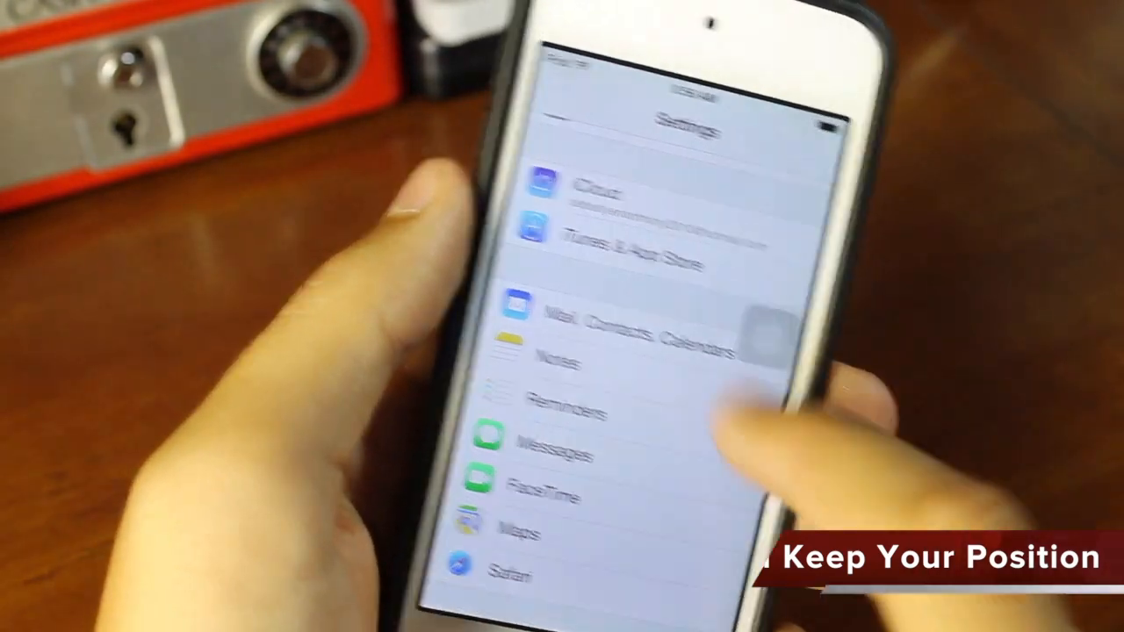
Reopen Mail, Contacts, Calendars from the preserved position in the Settings list
left_click(632, 325)
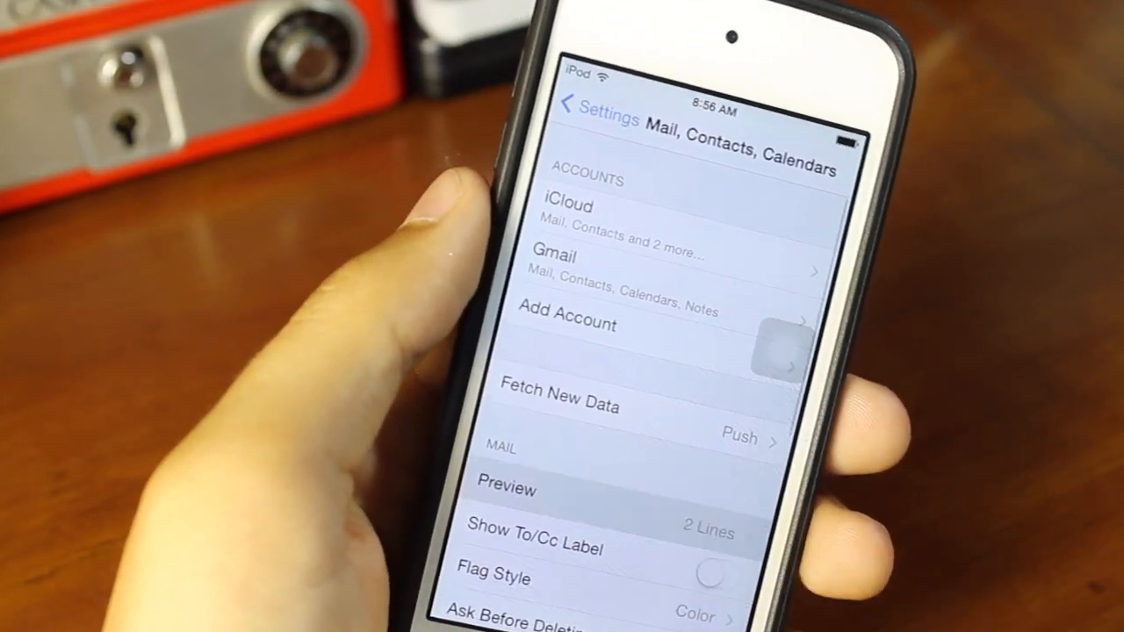
left_click(506, 488)
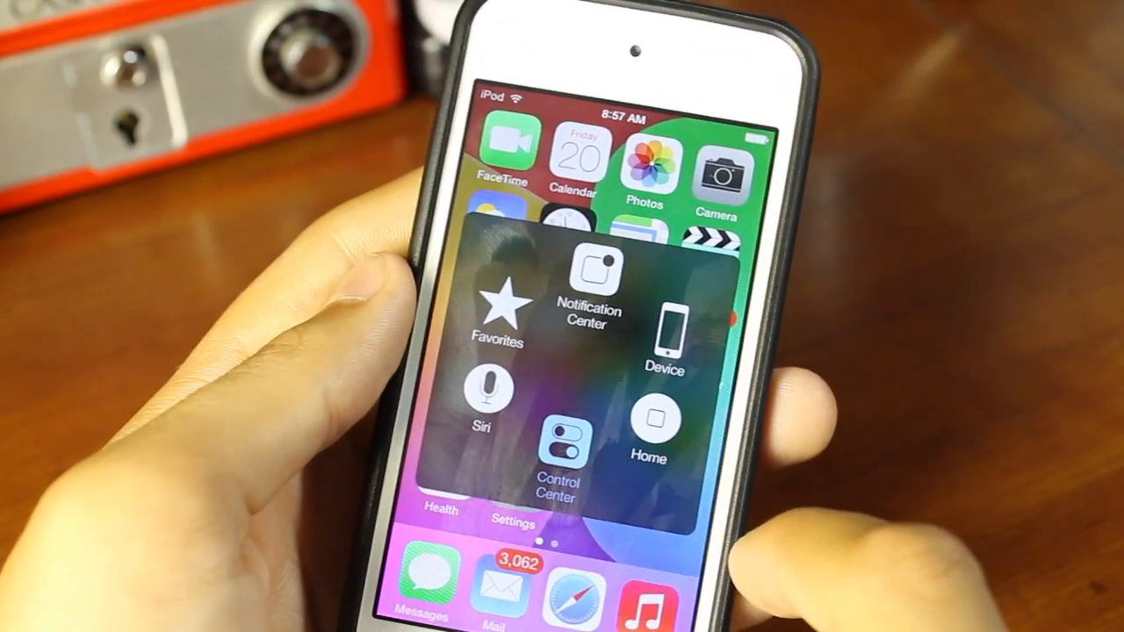
Choose an option from the floating AssistiveTouch menu over the home screen
left_click(557, 457)
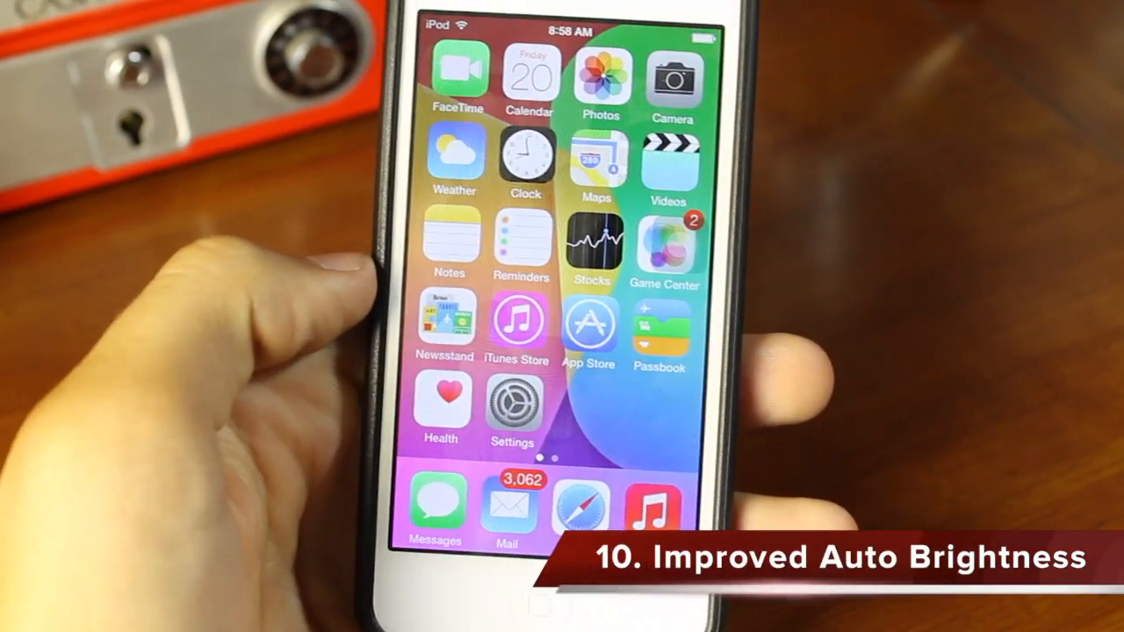
Go from the home screen into Settings and the Wallpaper & Brightness page with its brightness slider
left_click(509, 408)
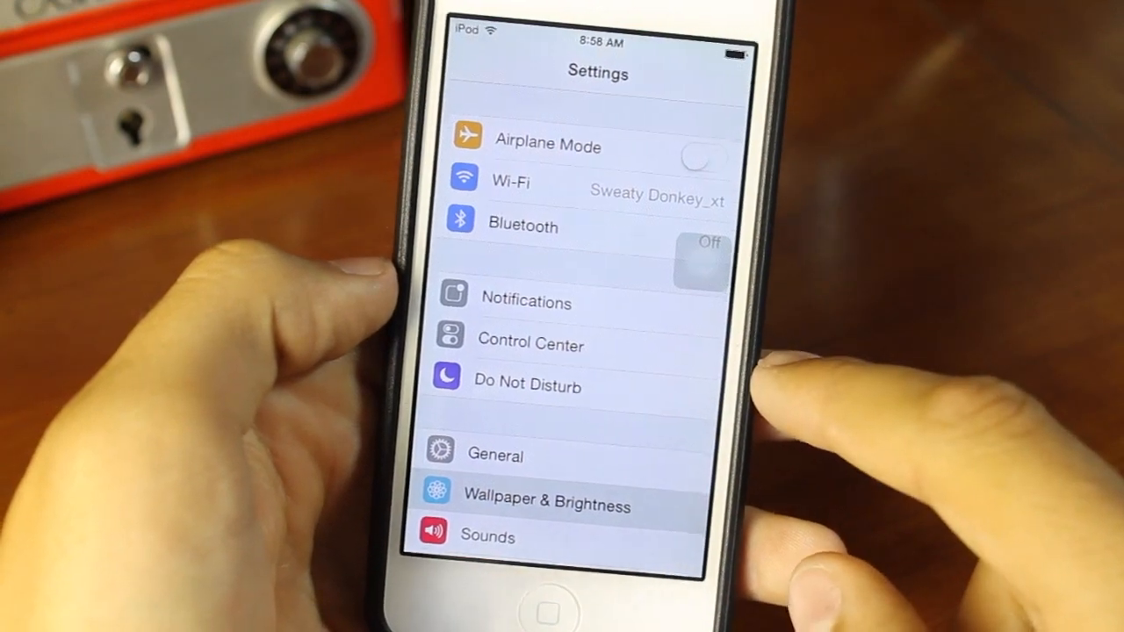
left_click(545, 506)
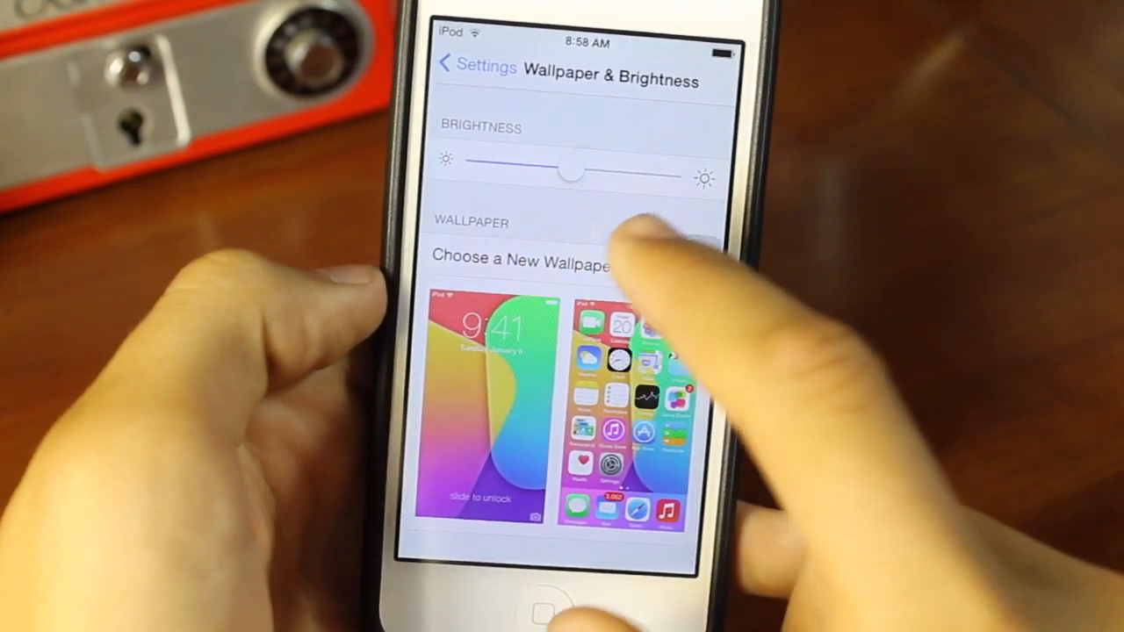